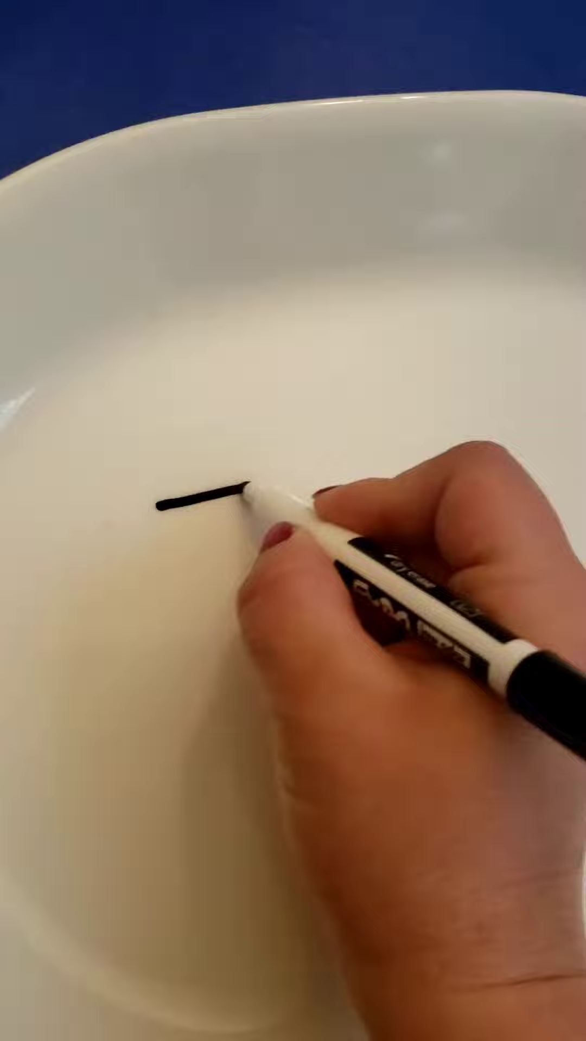
pyautogui.moveTo(249, 505); pyautogui.dragTo(242, 598)
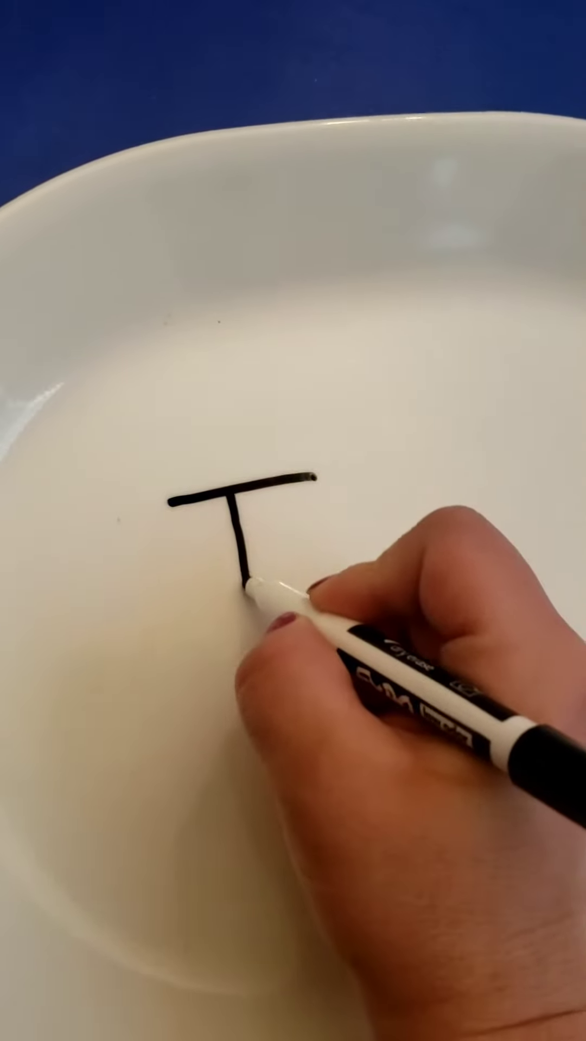